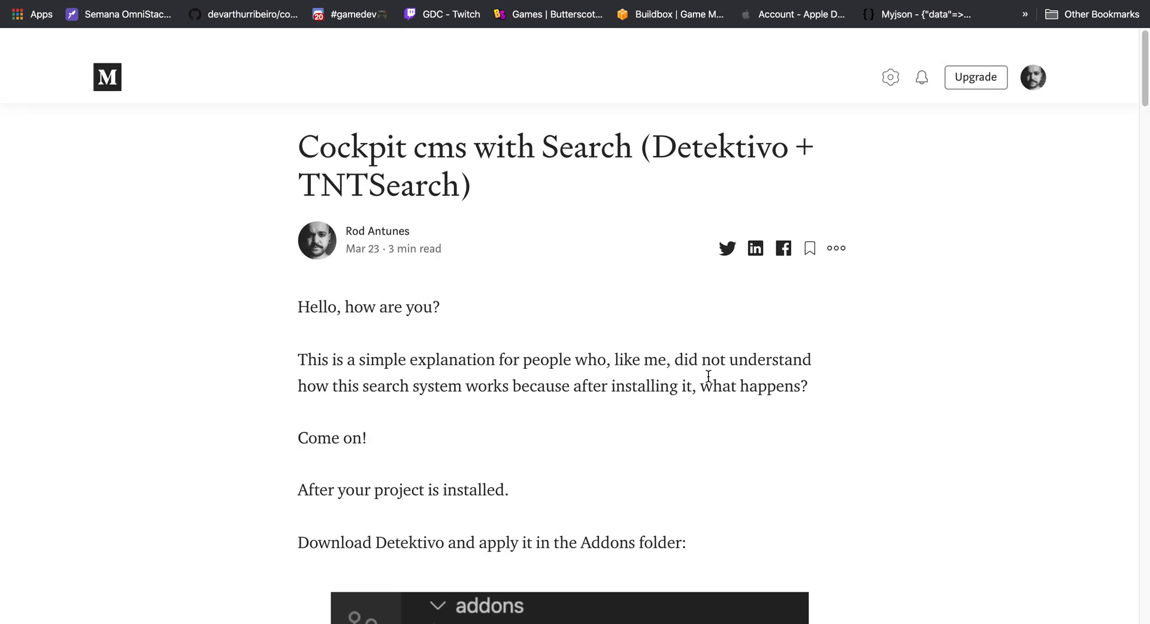
# Open the Detektivo addon's TNTSearch.php storage driver from addons > Detektivo > Storage
pyautogui.scroll(-3)
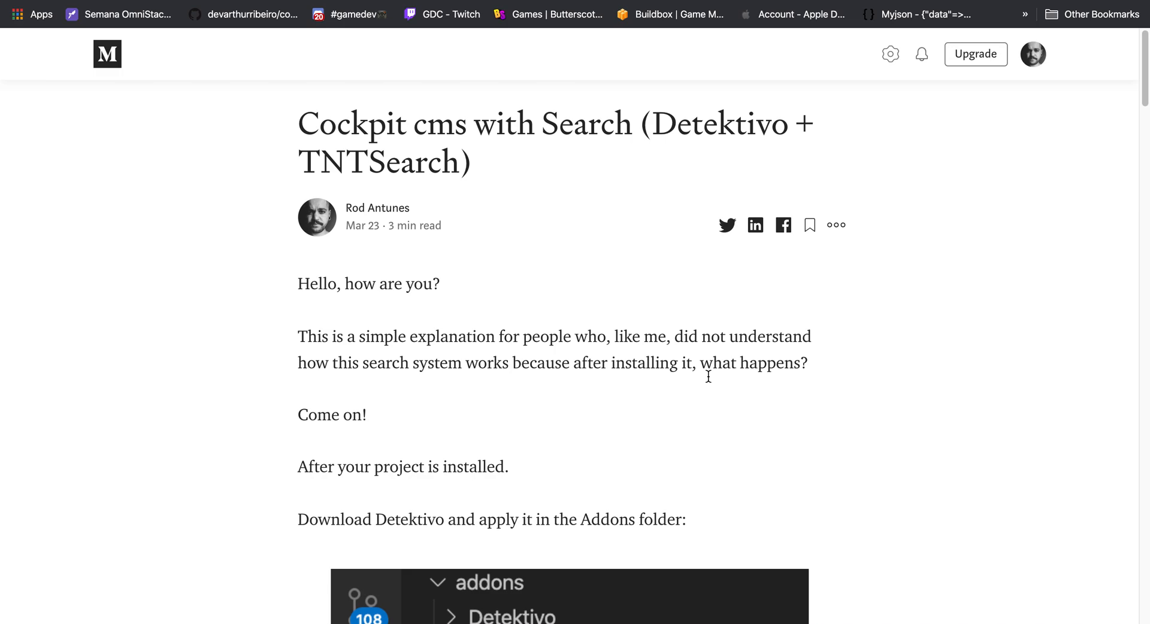
pyautogui.moveTo(676, 356)
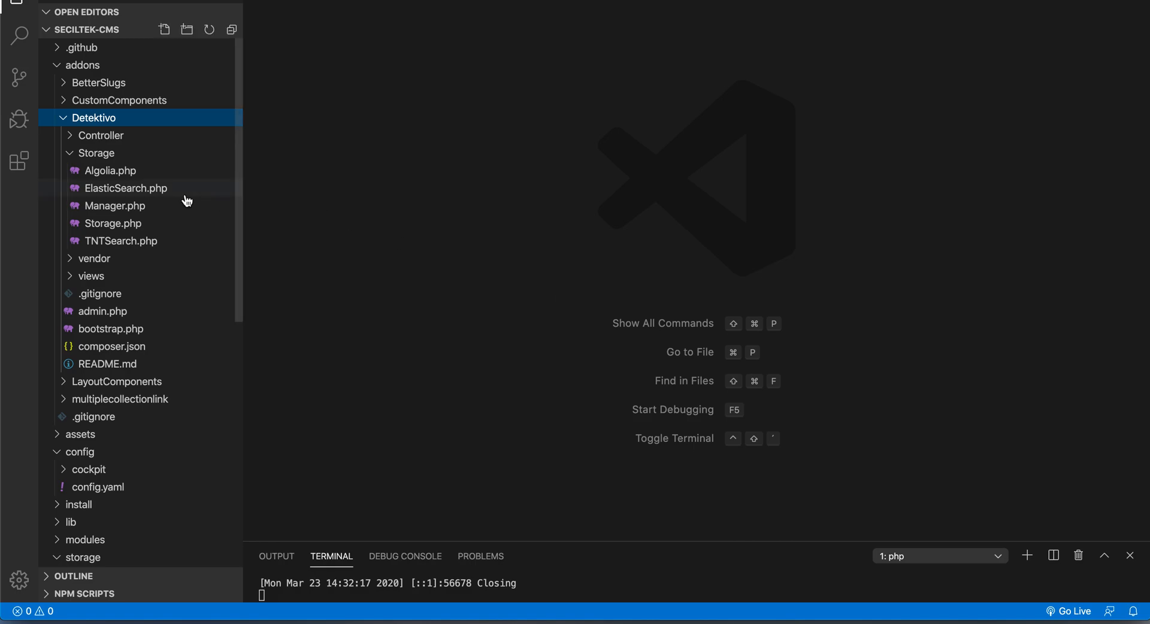
pyautogui.moveTo(355, 185)
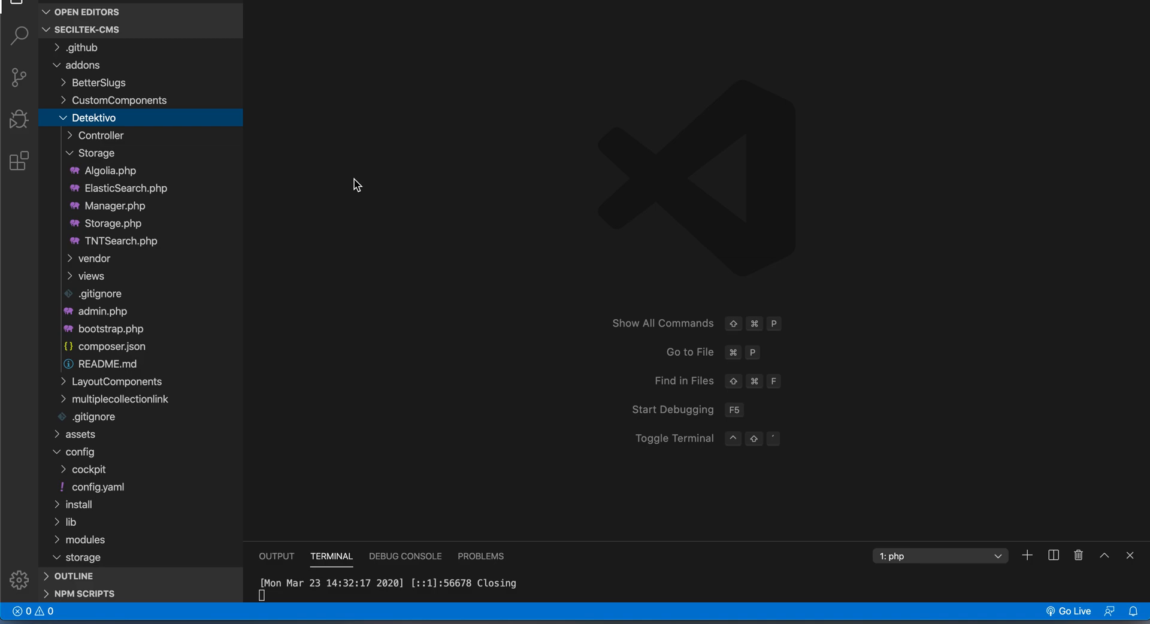
pyautogui.moveTo(180, 217)
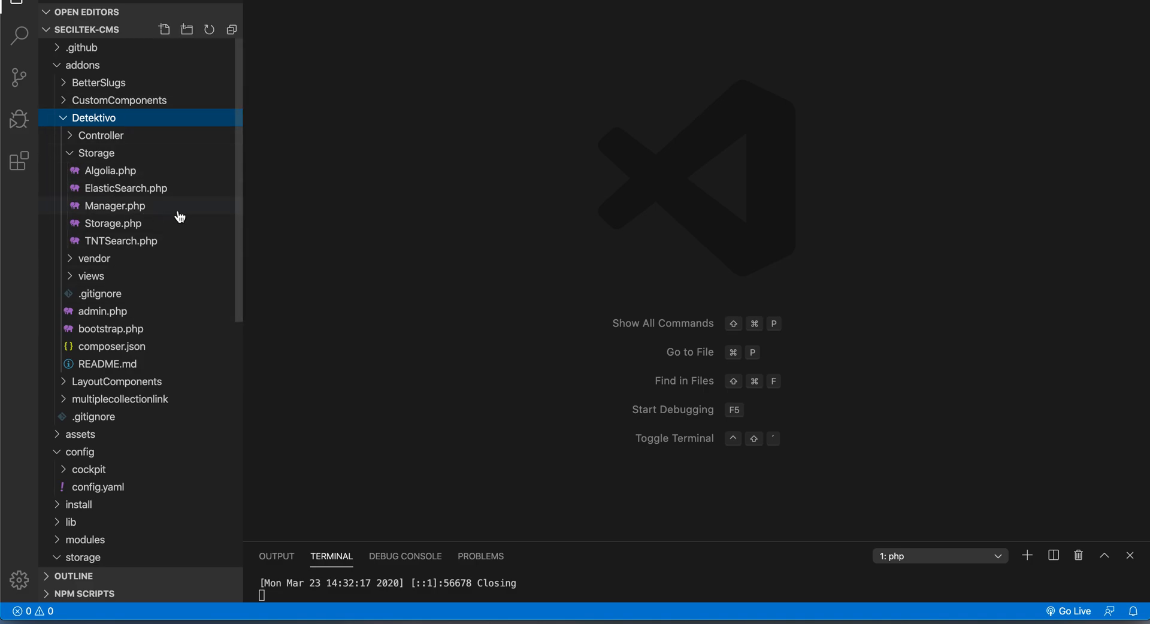
pyautogui.moveTo(180, 216)
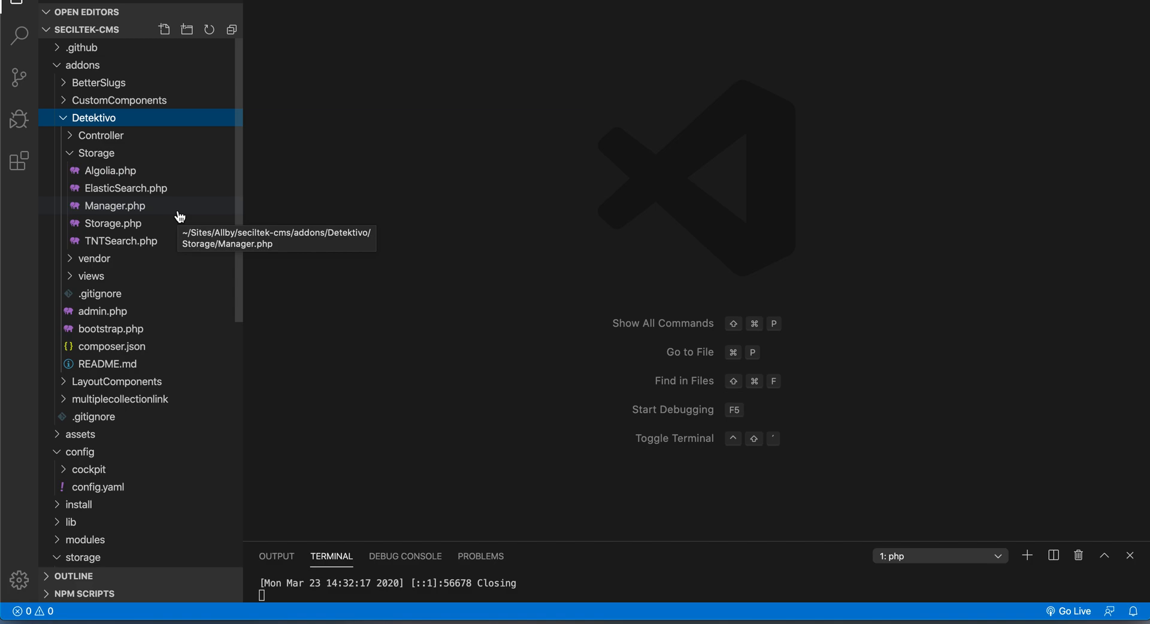
pyautogui.moveTo(130, 125)
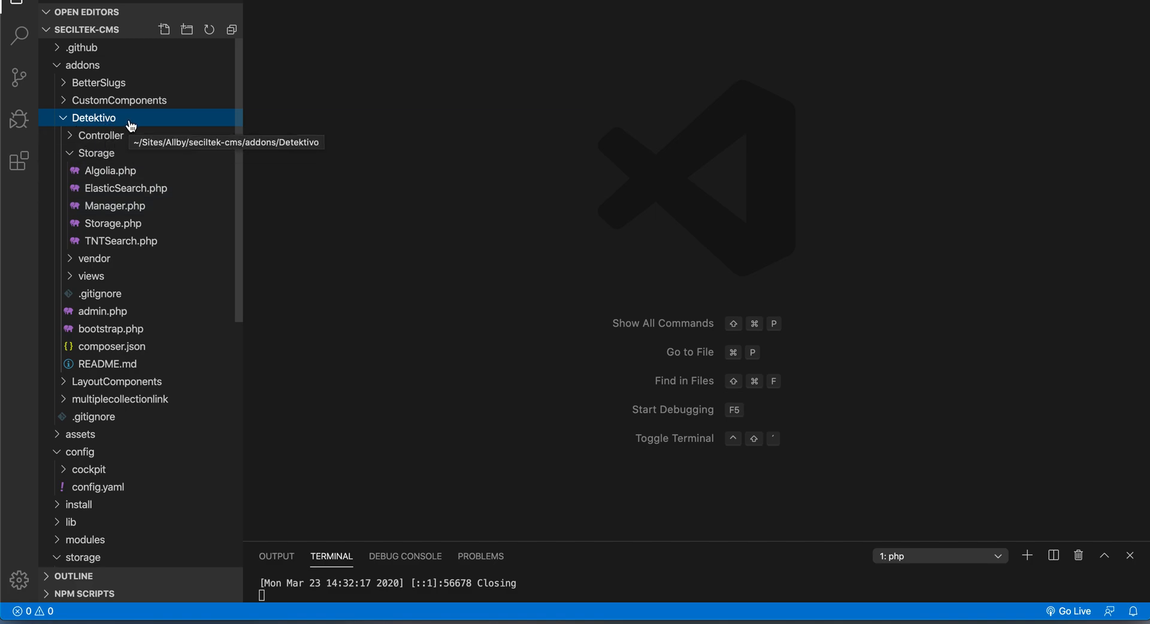
pyautogui.moveTo(112, 121)
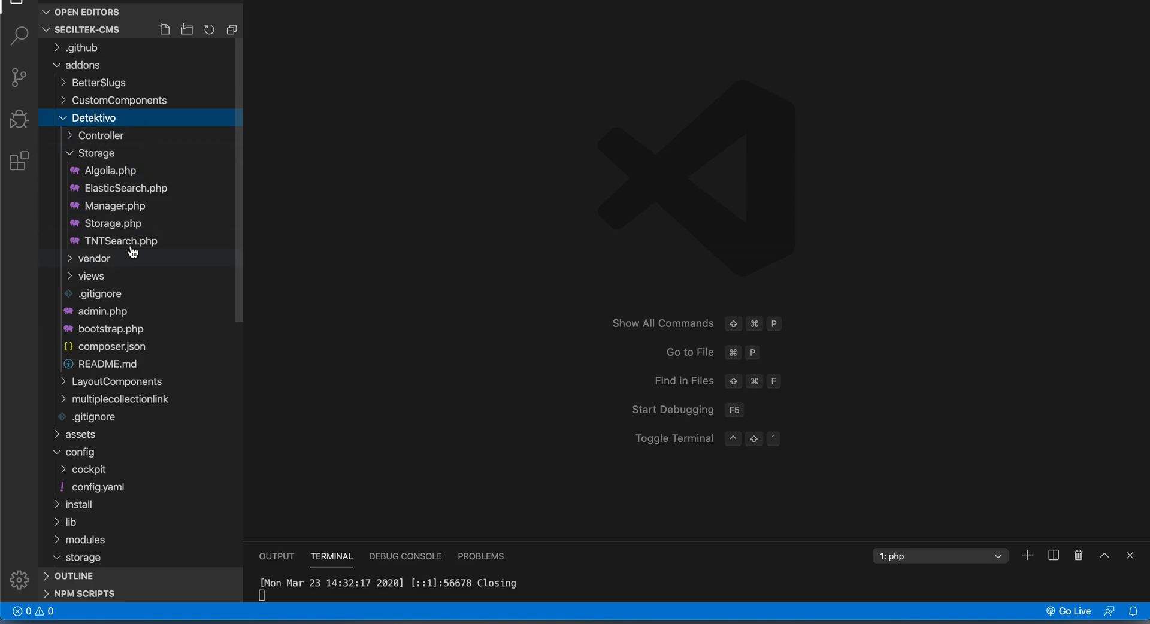
pyautogui.moveTo(129, 245)
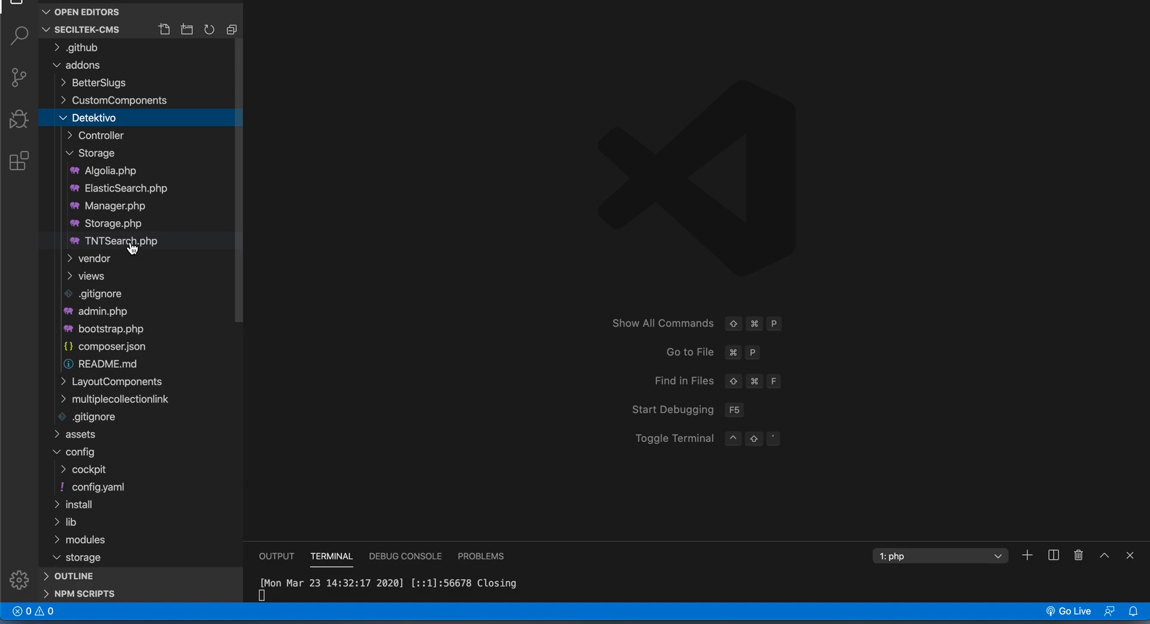
pyautogui.moveTo(131, 246)
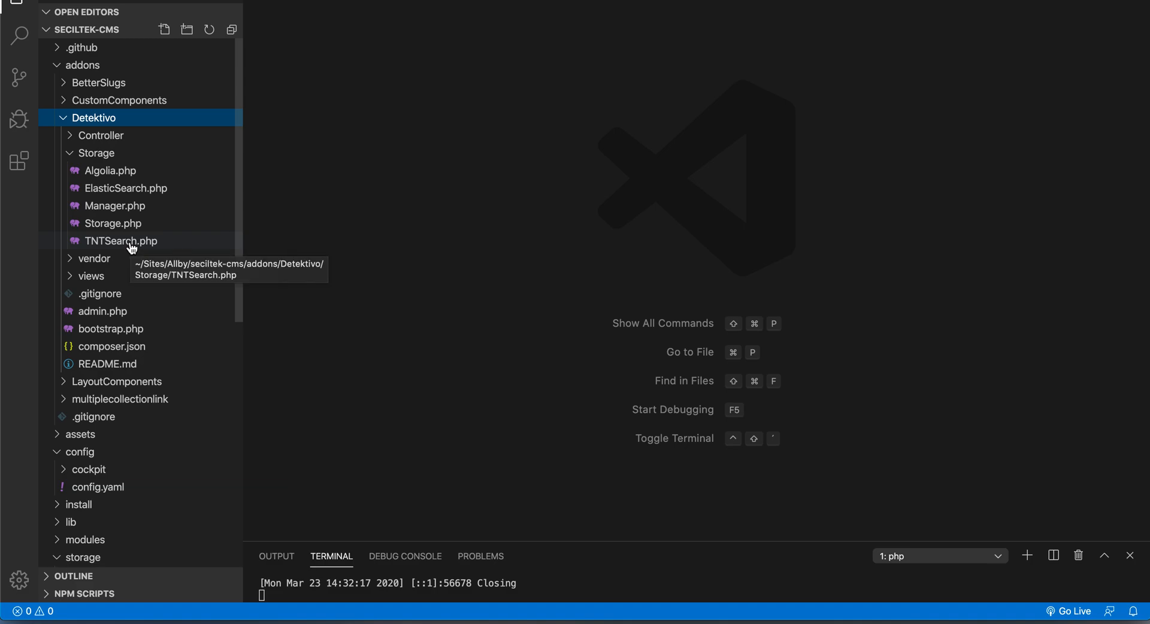
pyautogui.doubleClick(121, 241)
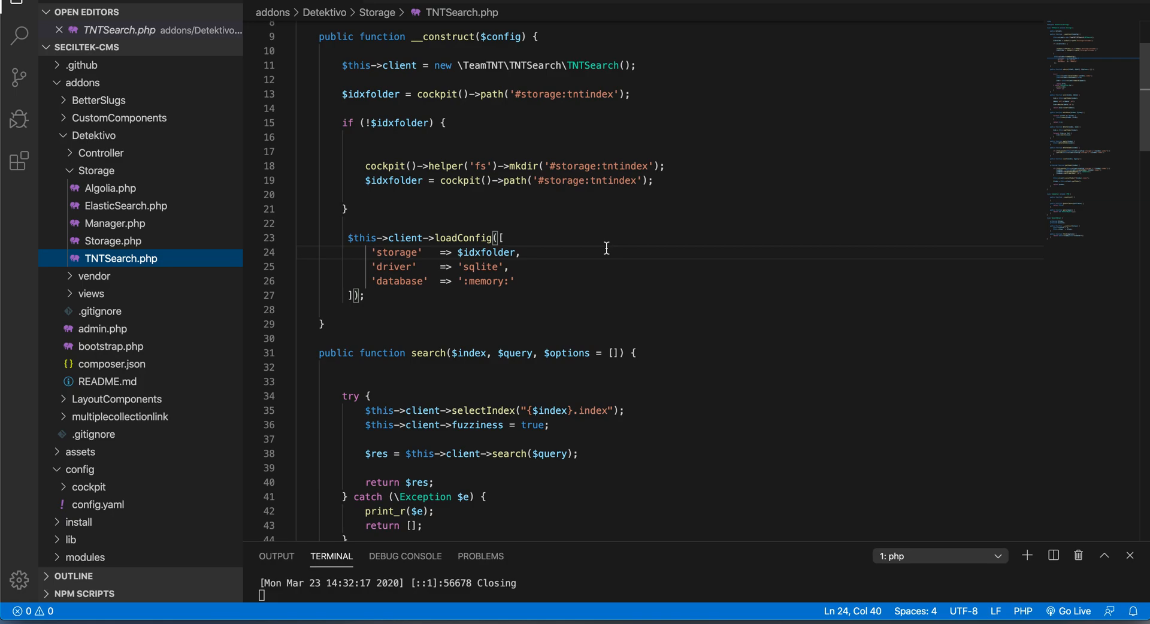
# Review TNTSearch.php's tntindex storage folder name, loadConfig array and in-memory database setting
pyautogui.doubleClick(589, 93)
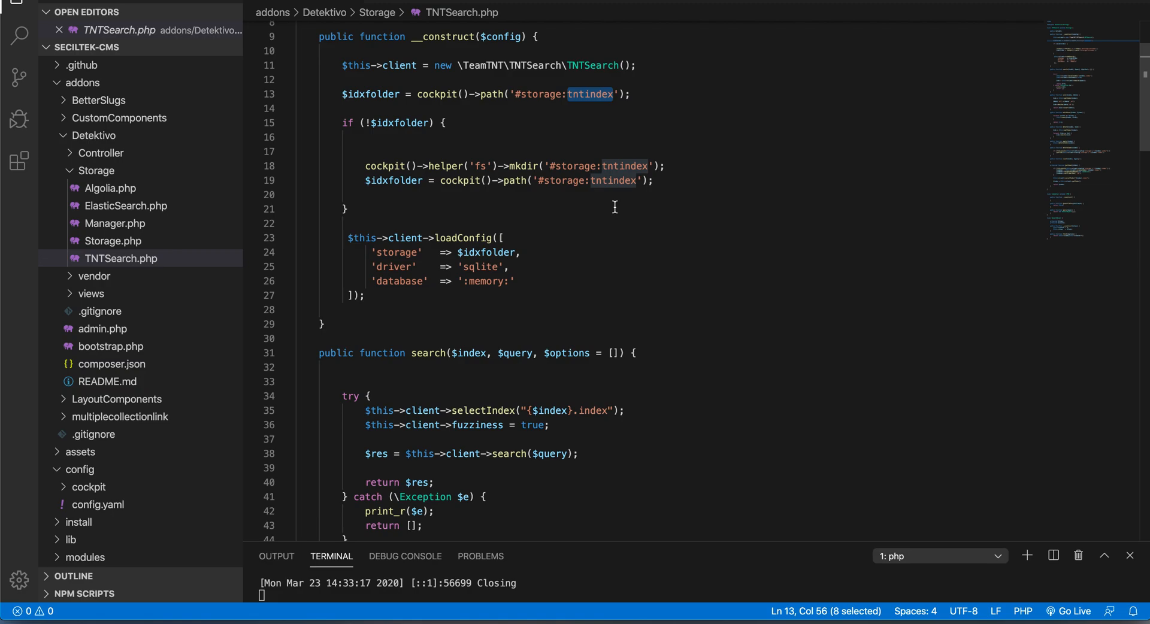
pyautogui.doubleClick(525, 166)
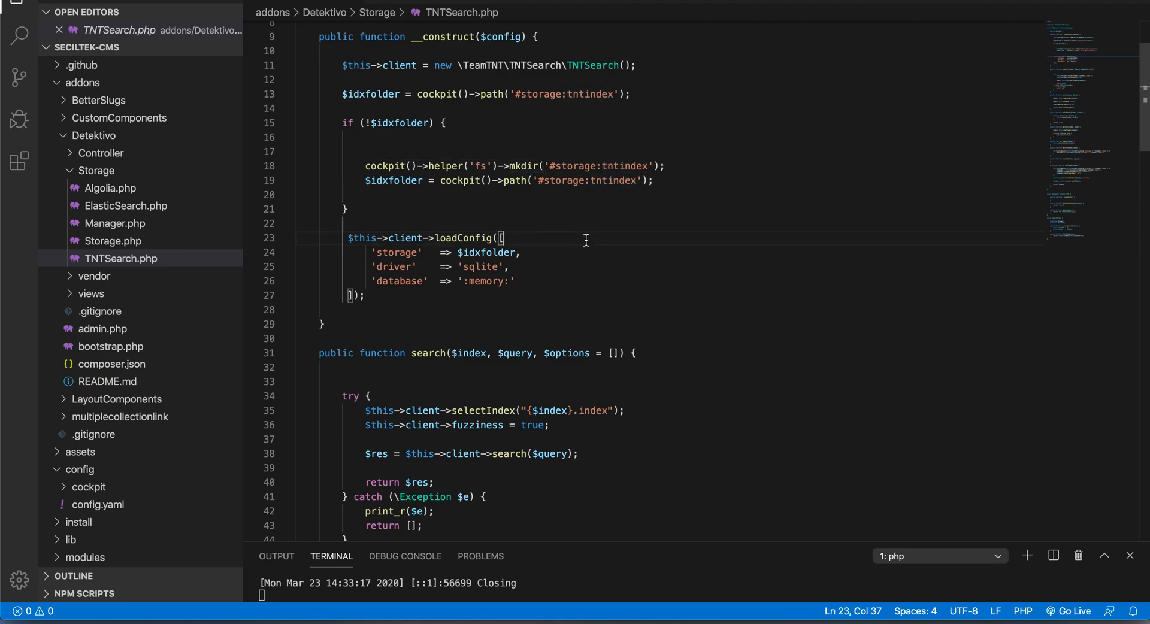
pyautogui.scroll(-3)
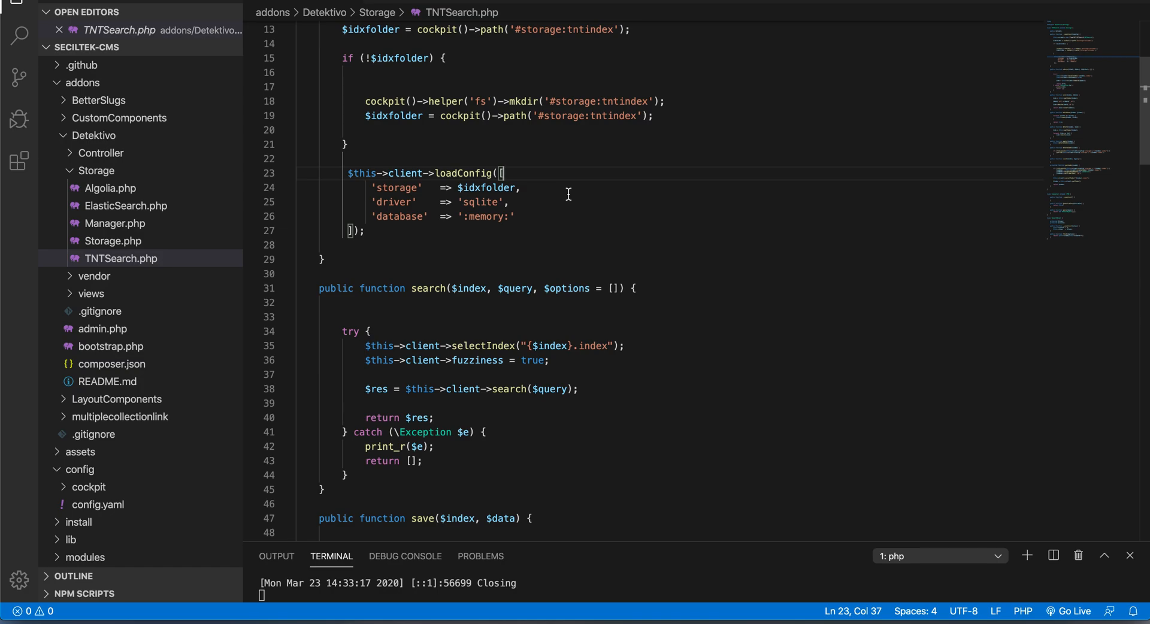
pyautogui.doubleClick(482, 201)
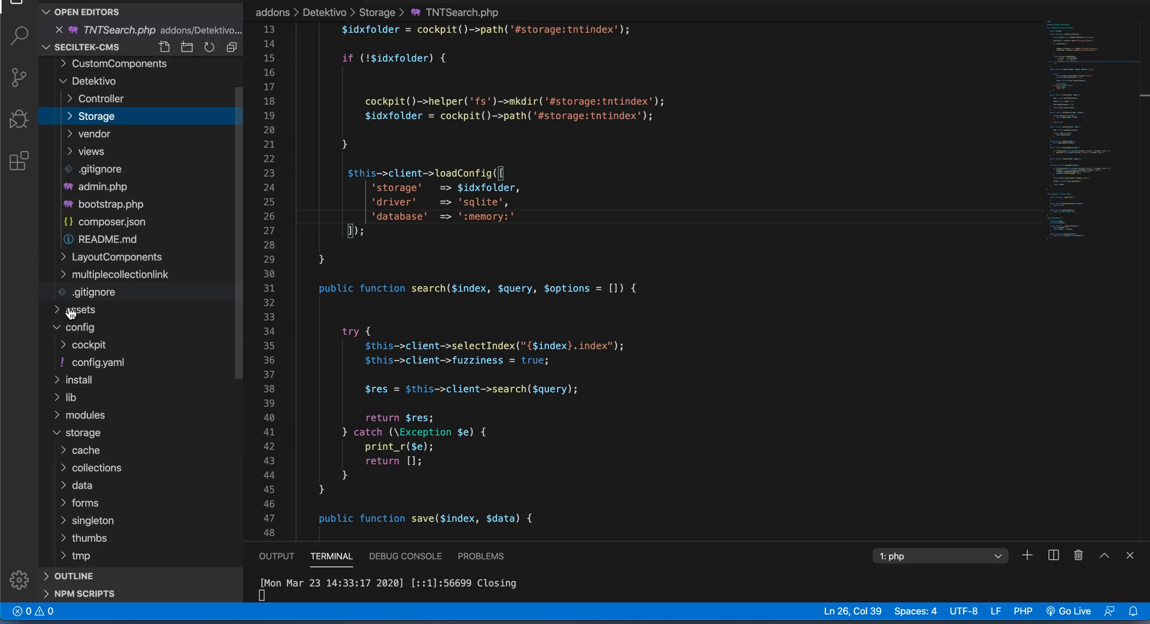
# Review config.yaml's detektivo block with its collections key and post collection entry
pyautogui.click(98, 362)
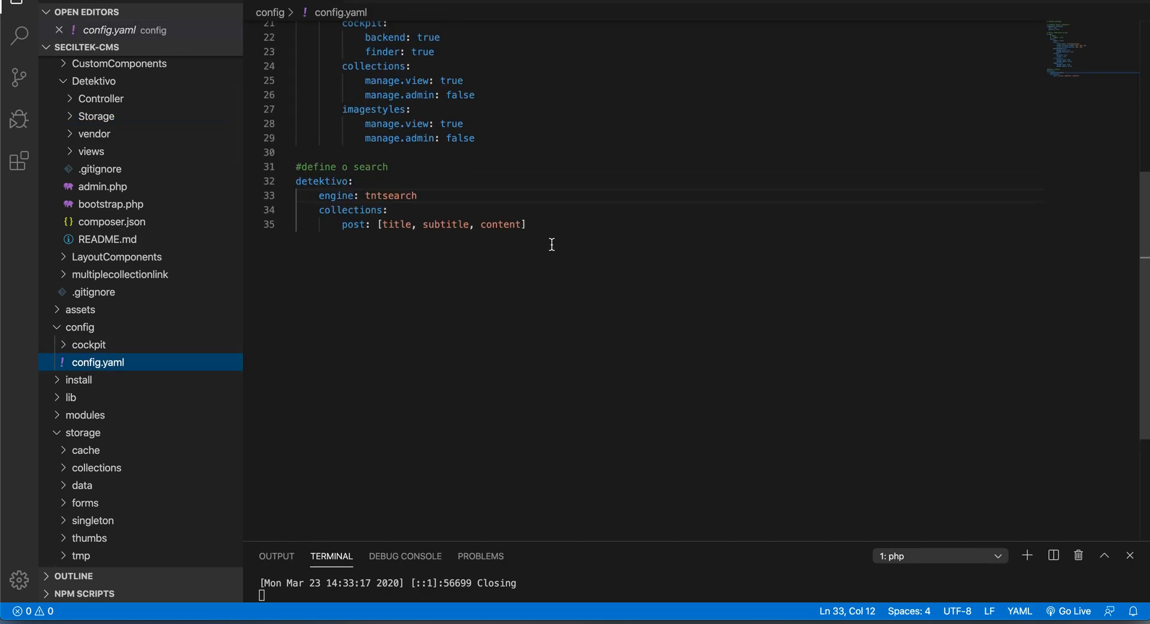
pyautogui.click(302, 148)
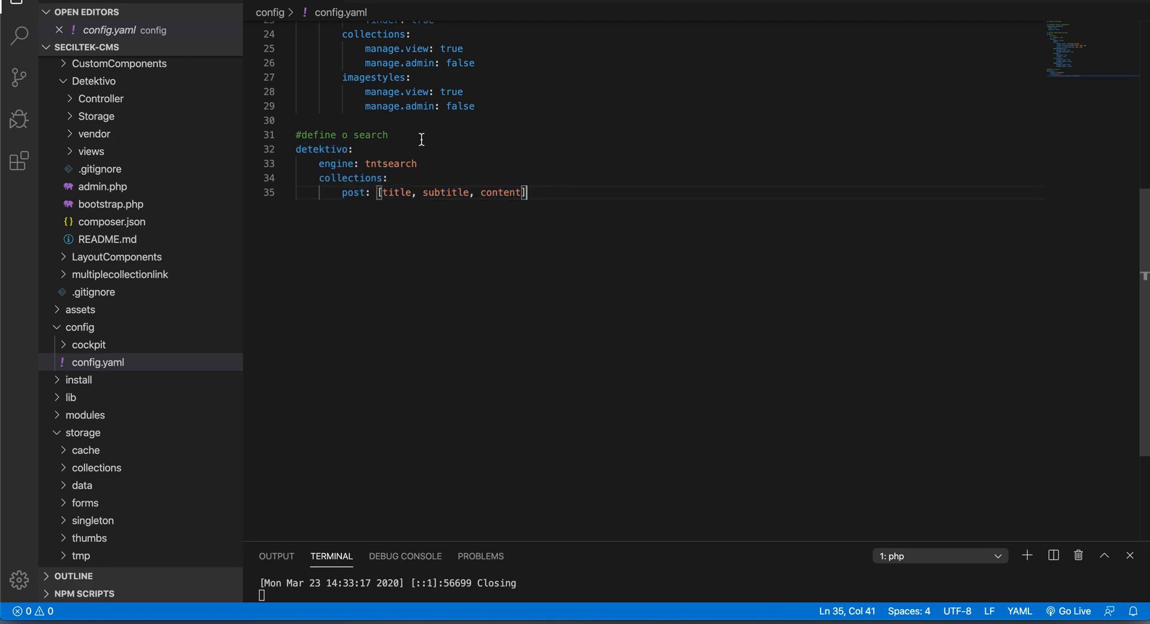
pyautogui.doubleClick(321, 148)
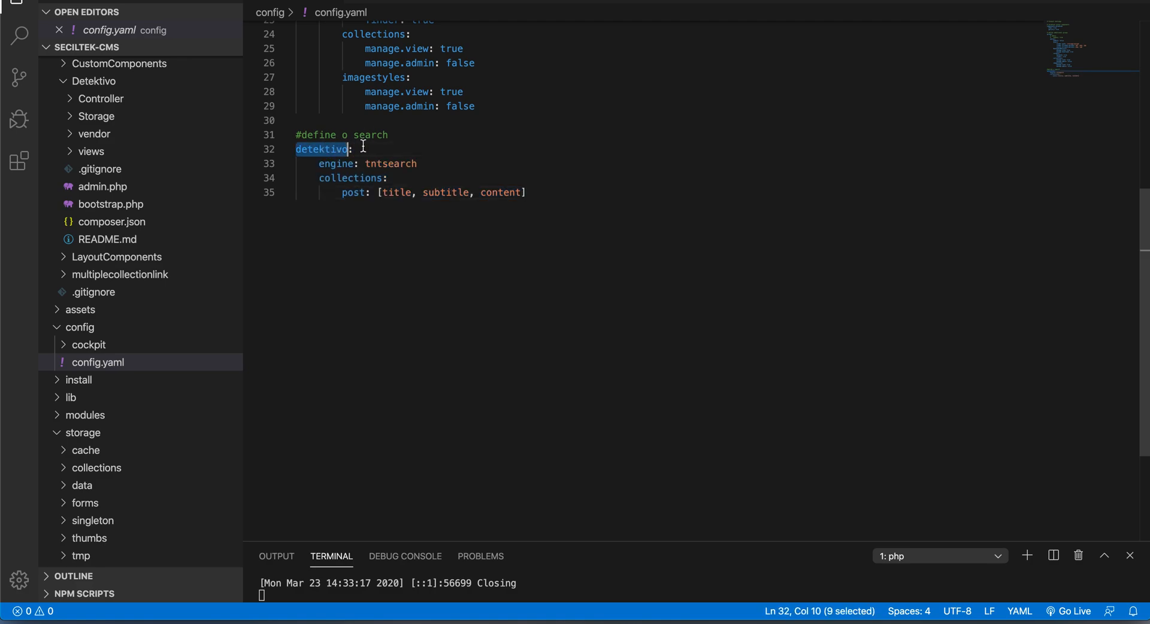
pyautogui.moveTo(366, 154)
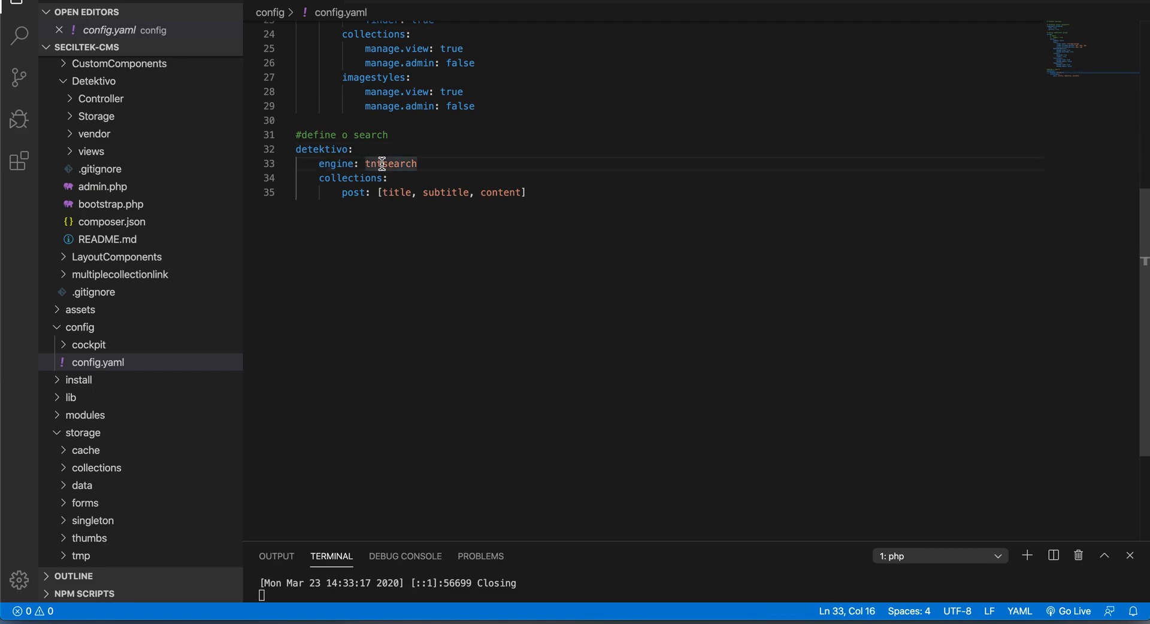
pyautogui.doubleClick(350, 177)
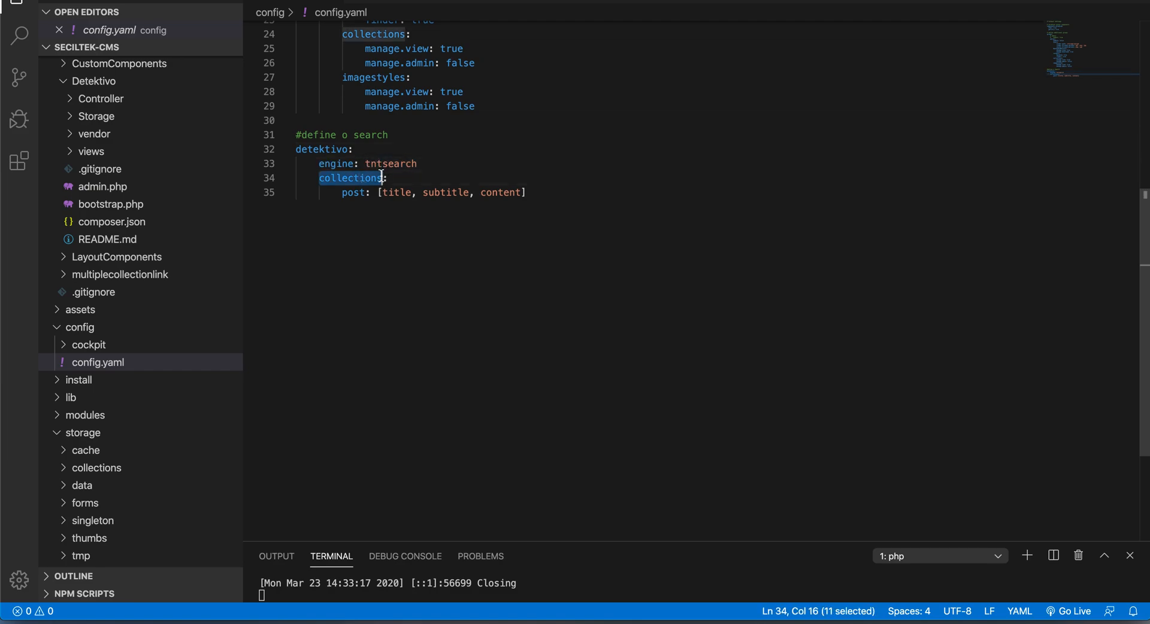
pyautogui.click(360, 192)
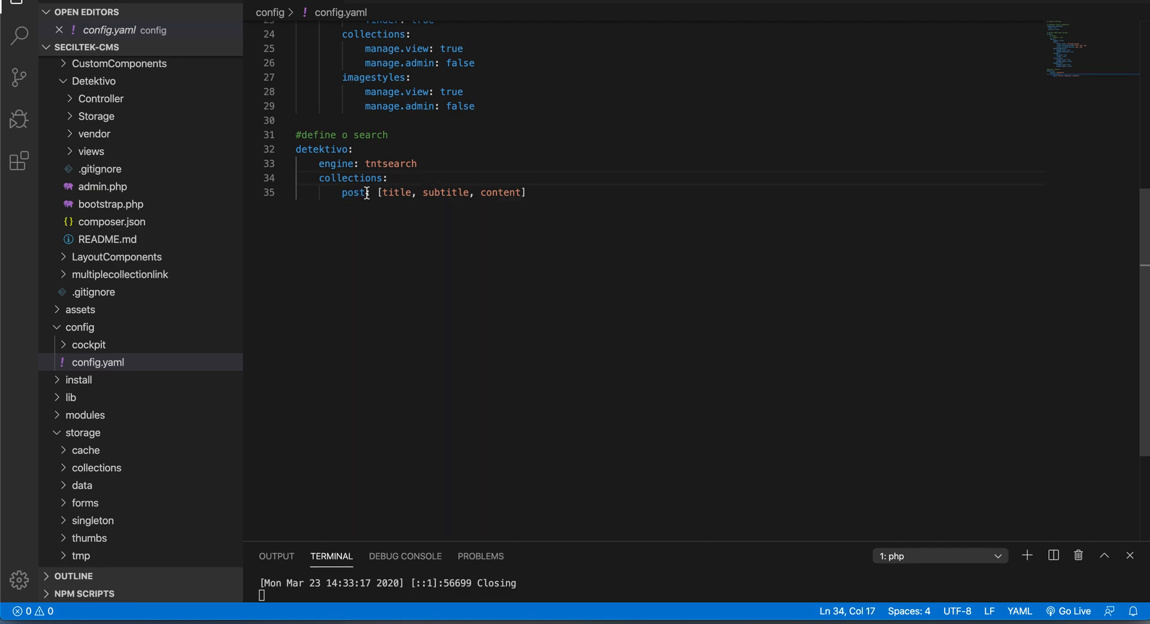
# Confirm the post collection indexes the title, subtitle and content fields
pyautogui.doubleClick(352, 192)
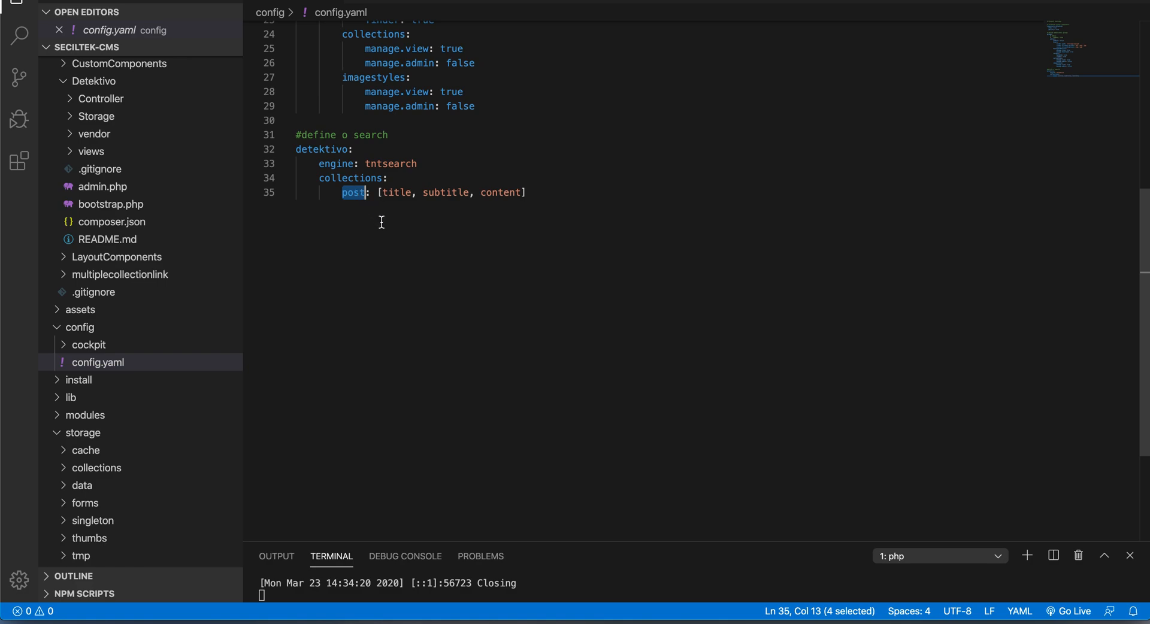
pyautogui.doubleClick(396, 192)
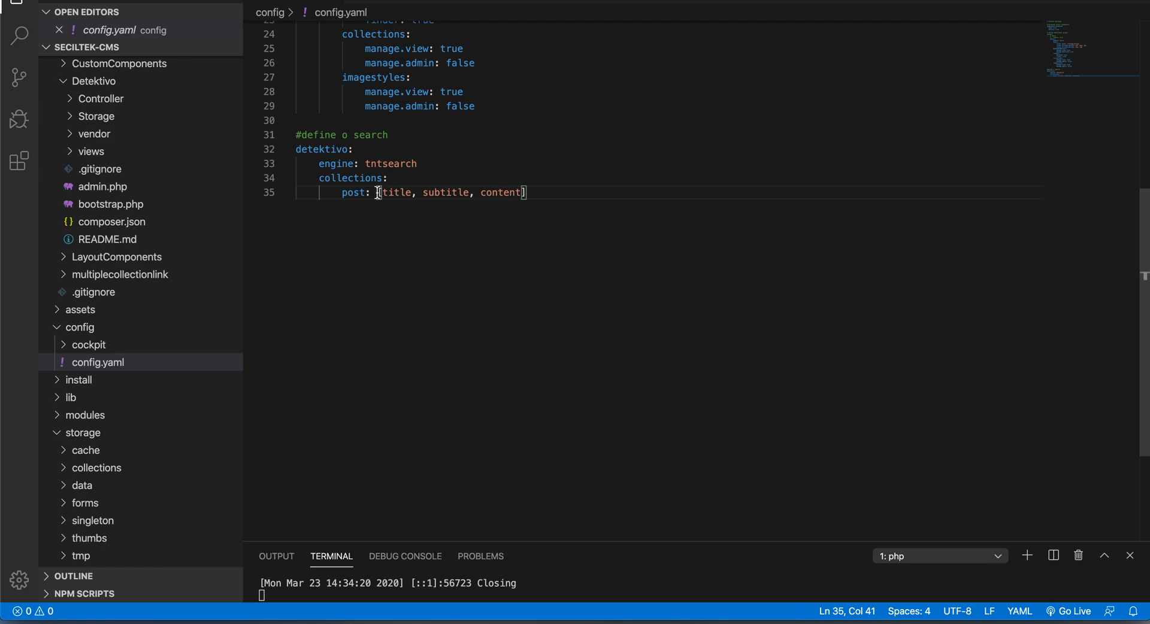
pyautogui.moveTo(377, 192); pyautogui.dragTo(527, 192)
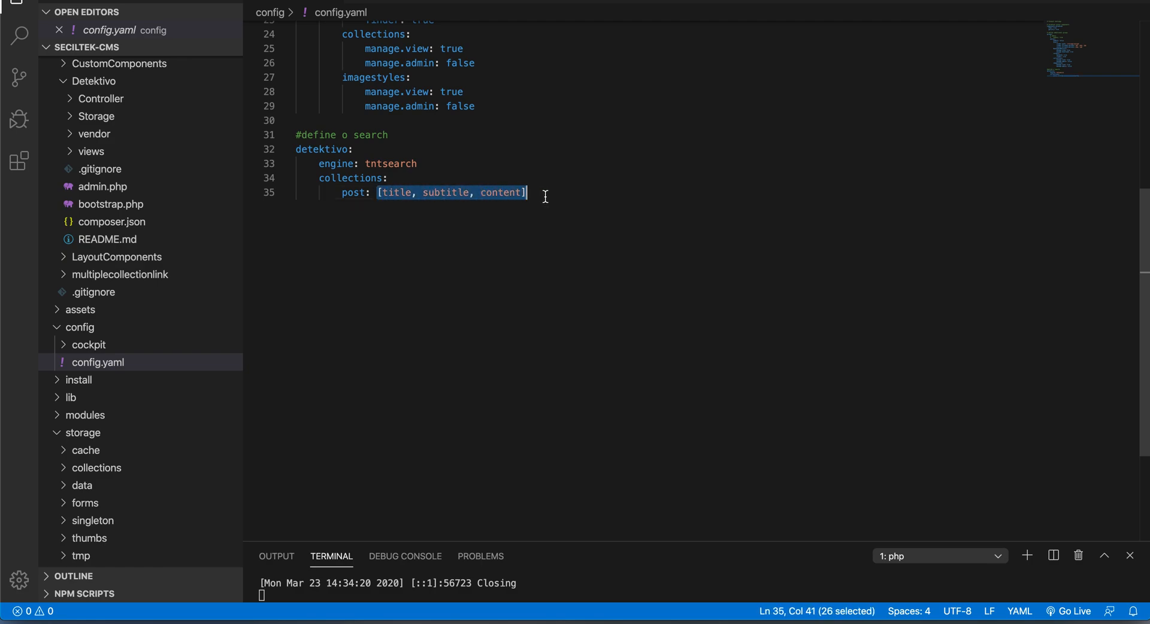
pyautogui.moveTo(500, 192)
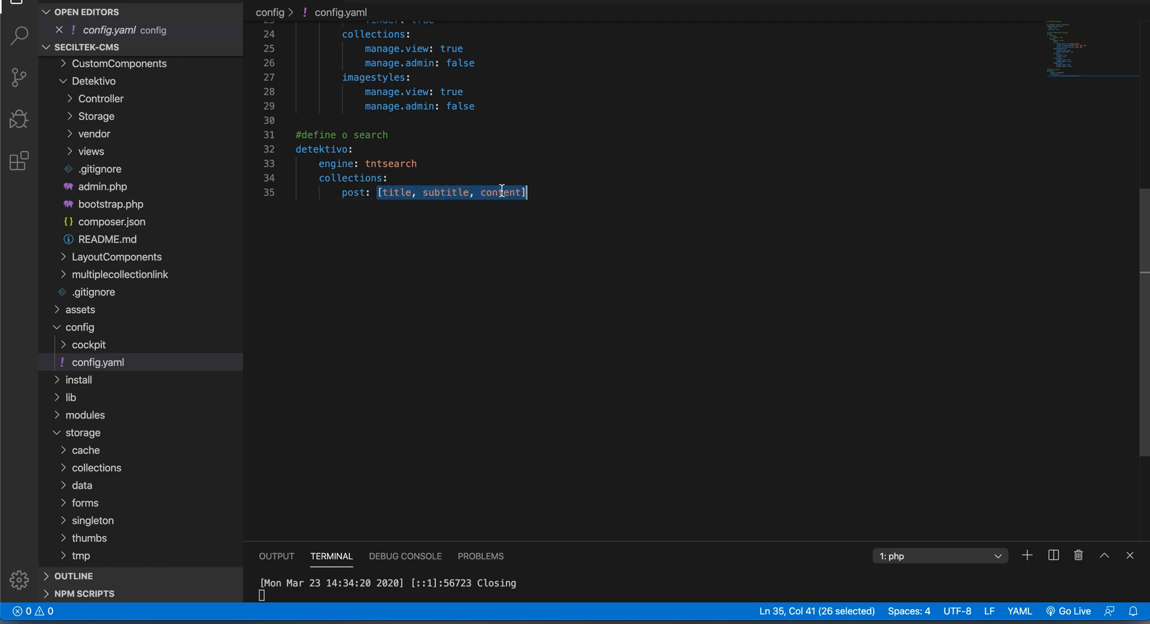
pyautogui.click(447, 192)
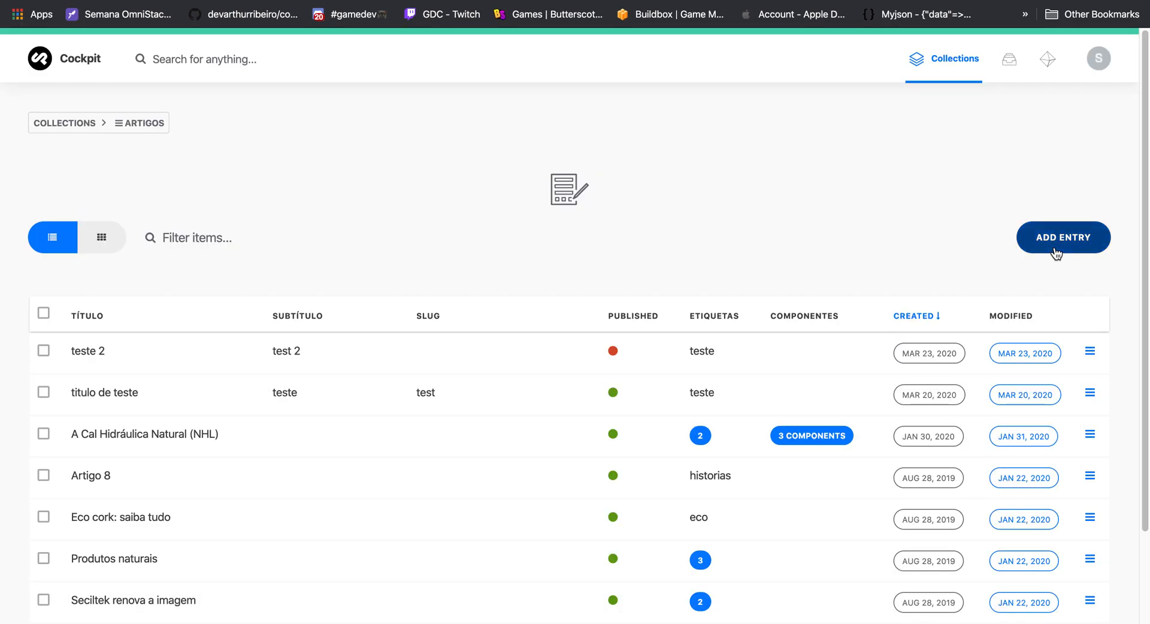
# Add an Artigos entry titled 'blog content title', subtitle 'blog subtitle', tag 'blog test', and return to the list
pyautogui.click(1062, 237)
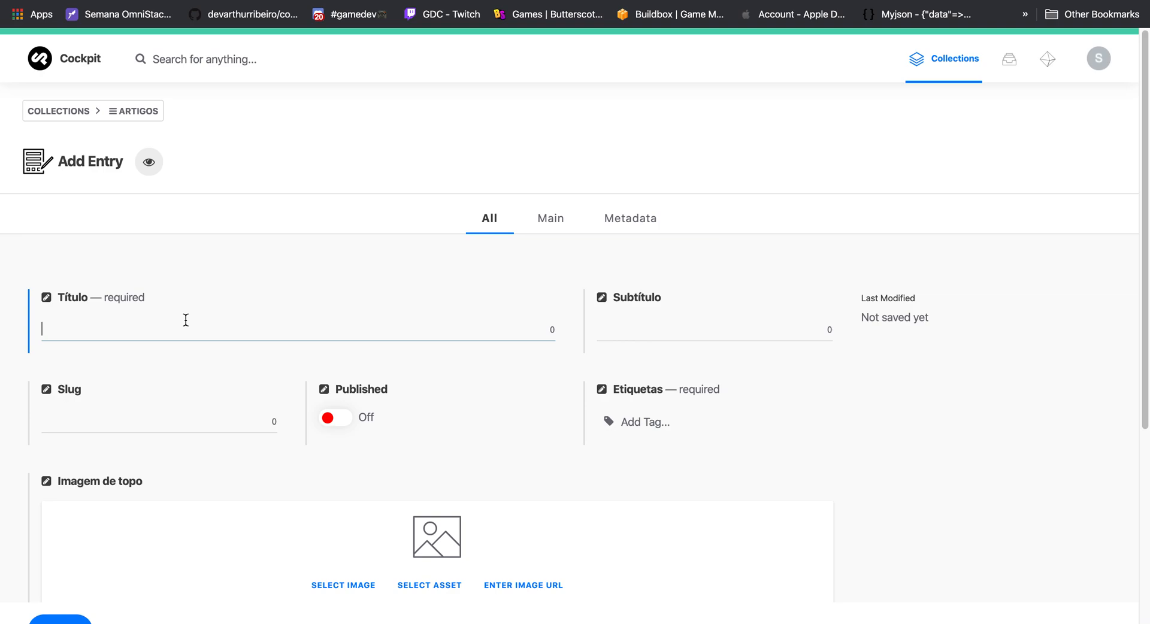
pyautogui.write('blog content title')
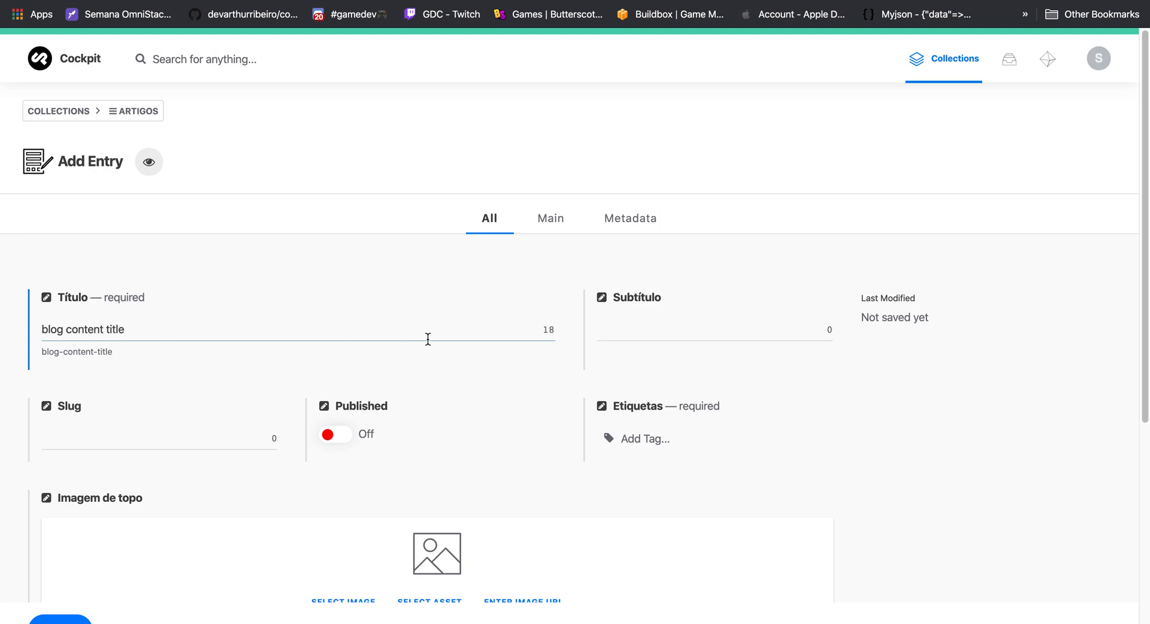
pyautogui.write('blog s')
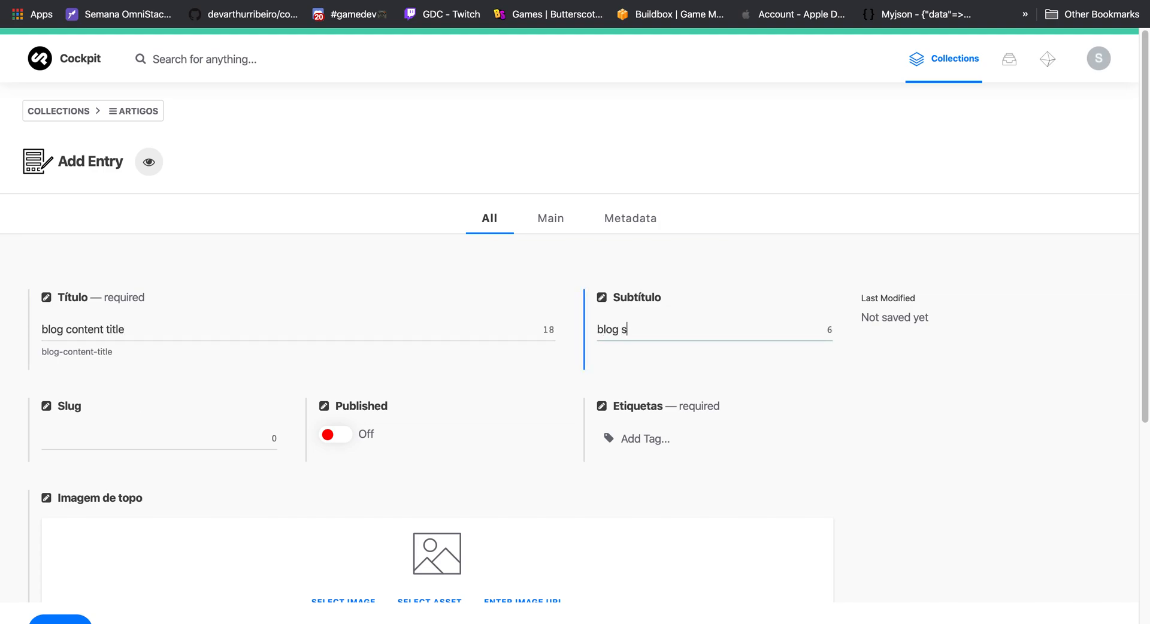
pyautogui.write('ubtitle')
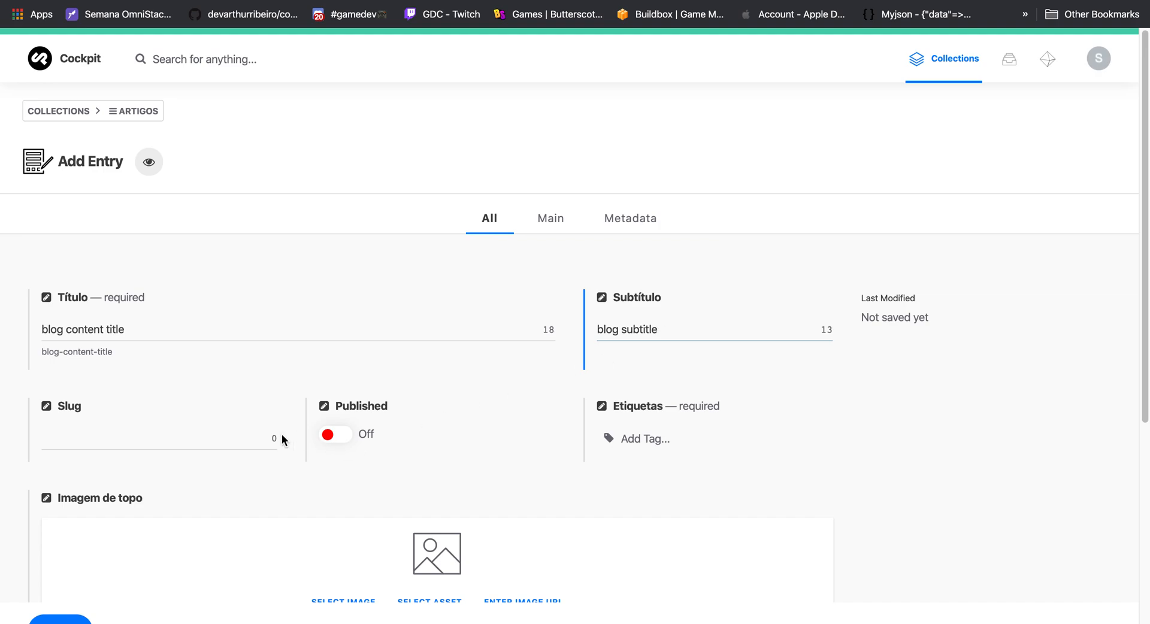
pyautogui.write('b')
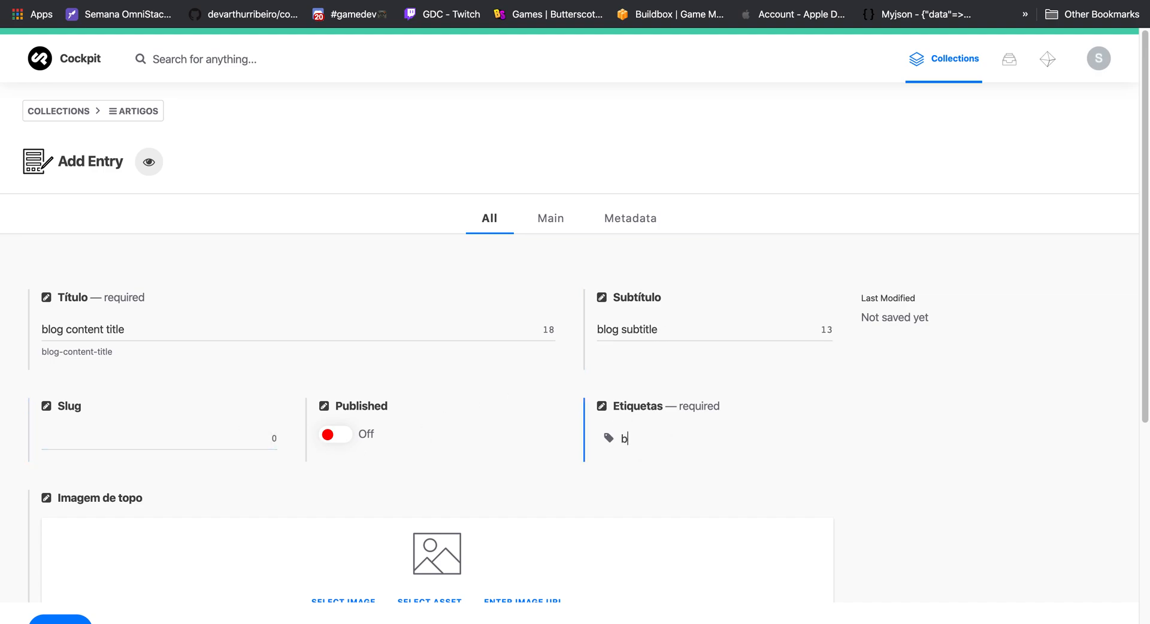
pyautogui.write('blog test')
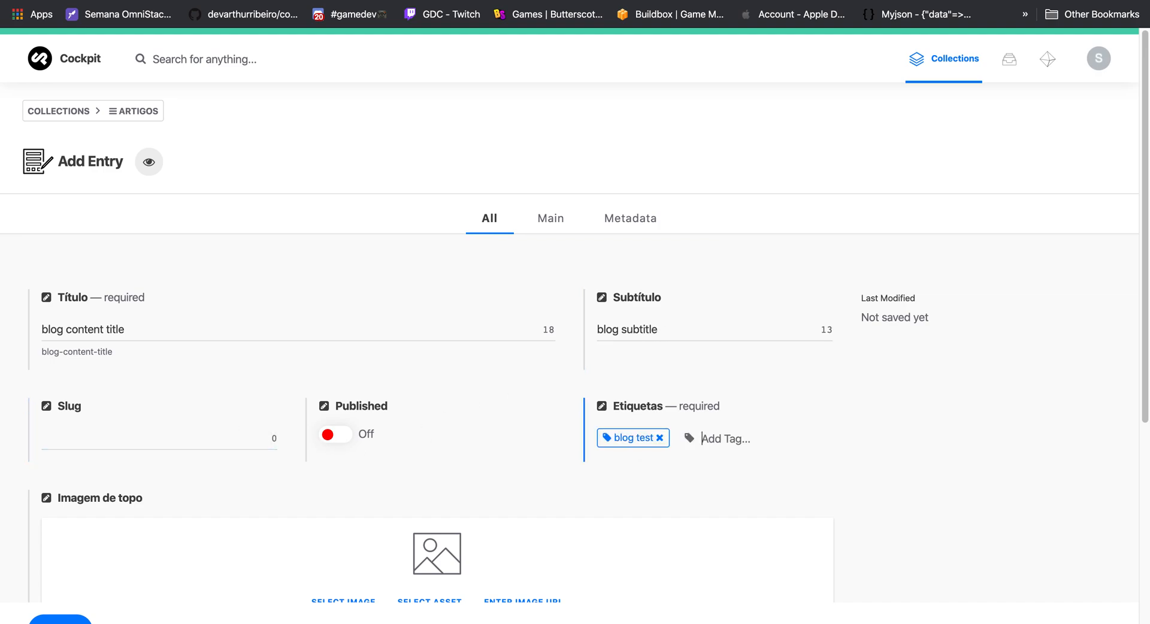
pyautogui.scroll(-3)
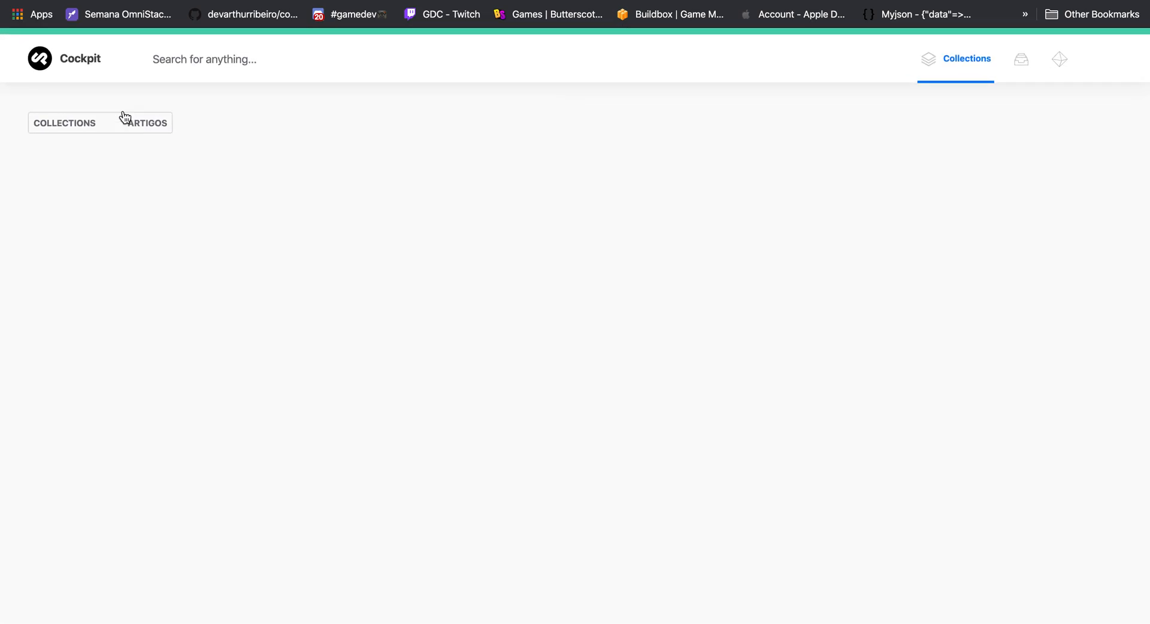
pyautogui.click(144, 122)
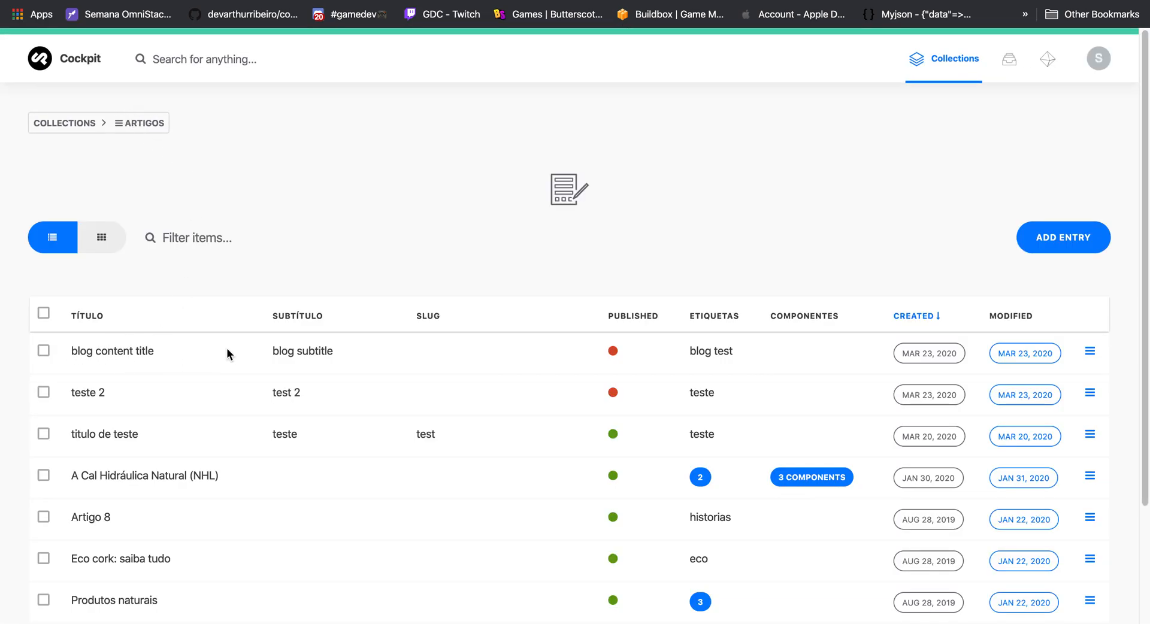
pyautogui.moveTo(423, 228)
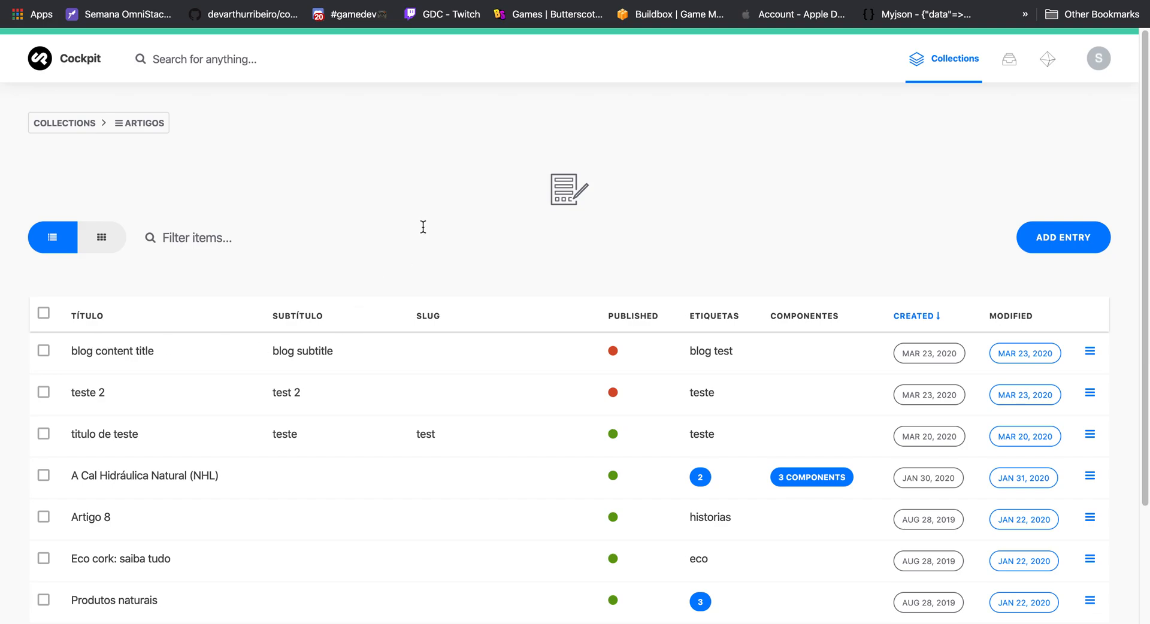
pyautogui.moveTo(428, 204)
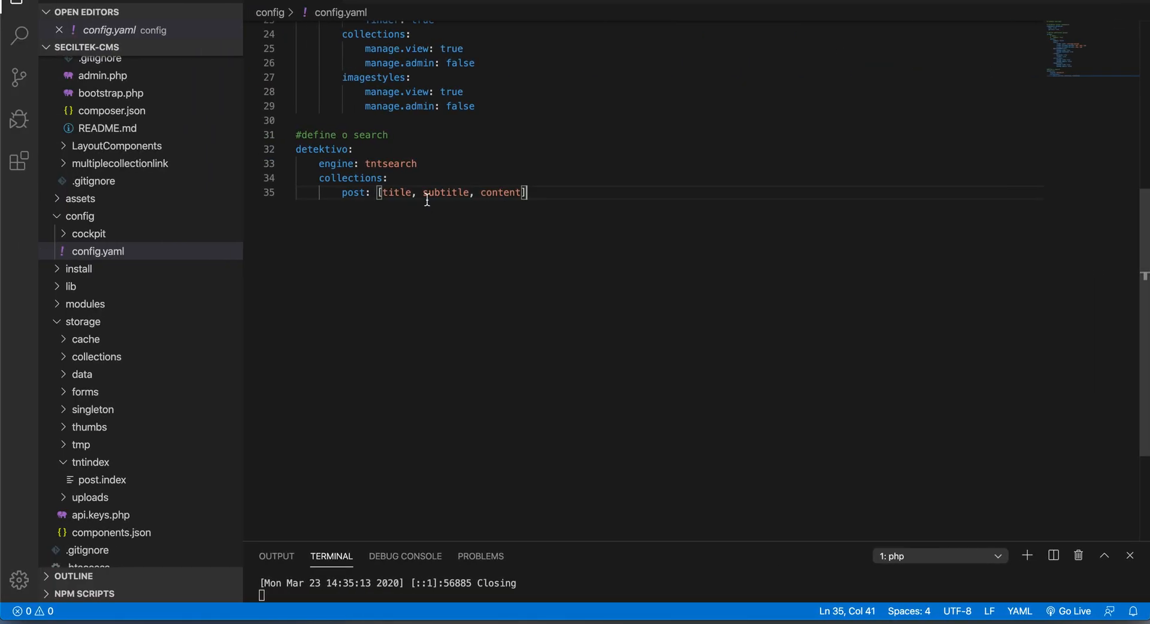
pyautogui.moveTo(363, 203)
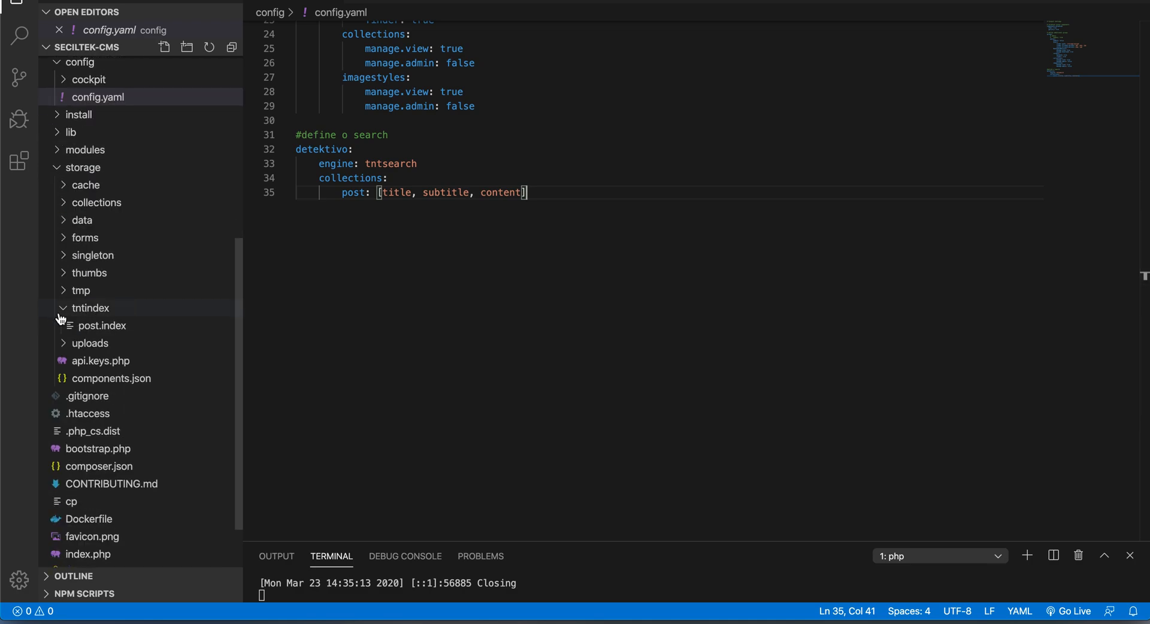
# Expand storage > tntindex in the Explorer to reveal the generated post.index file
pyautogui.click(91, 308)
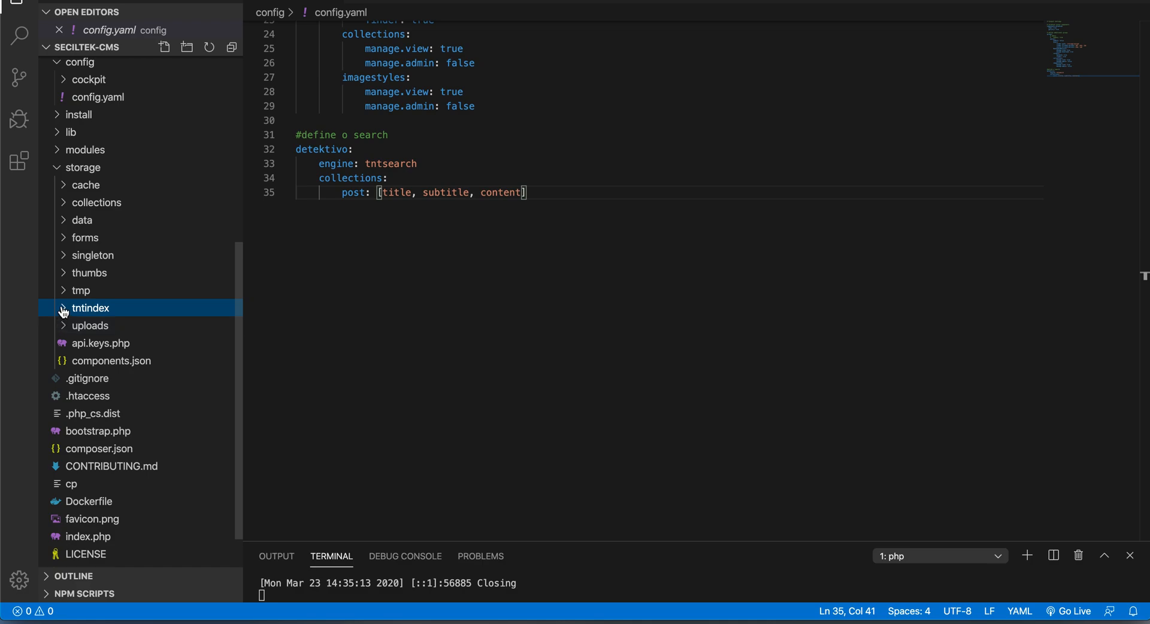
pyautogui.click(91, 308)
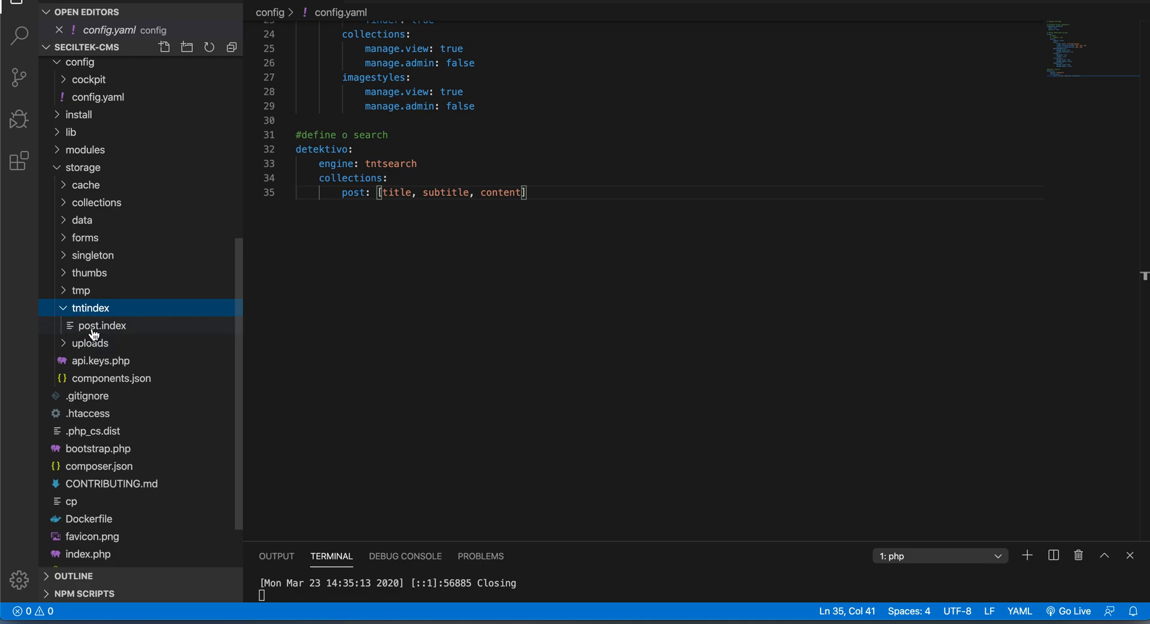
pyautogui.moveTo(95, 333)
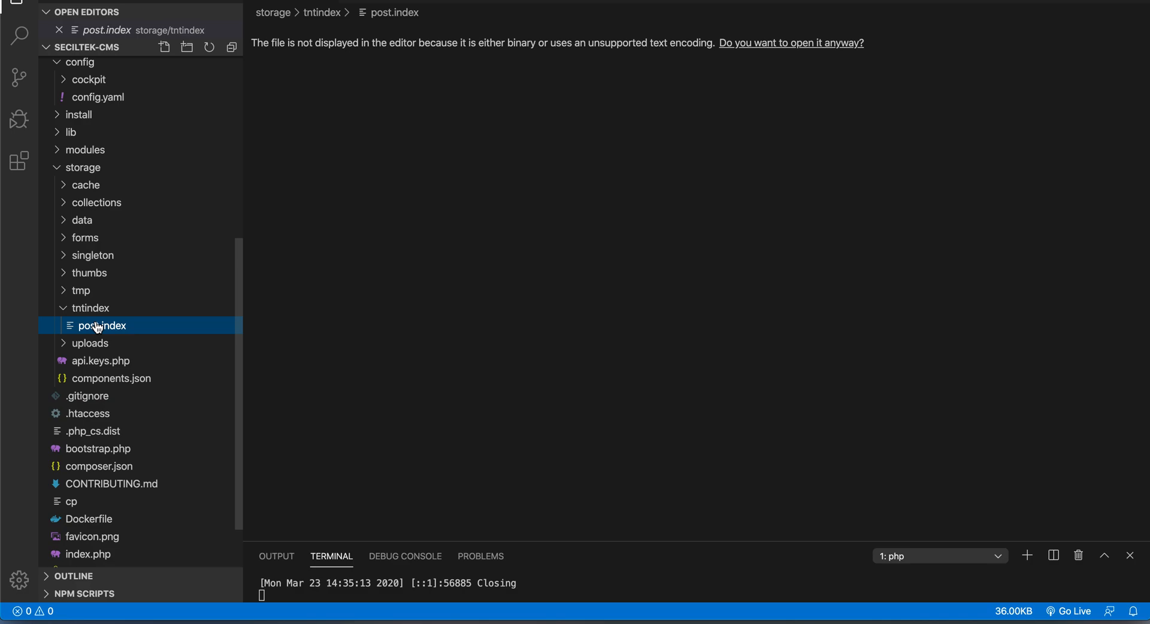
pyautogui.moveTo(97, 326)
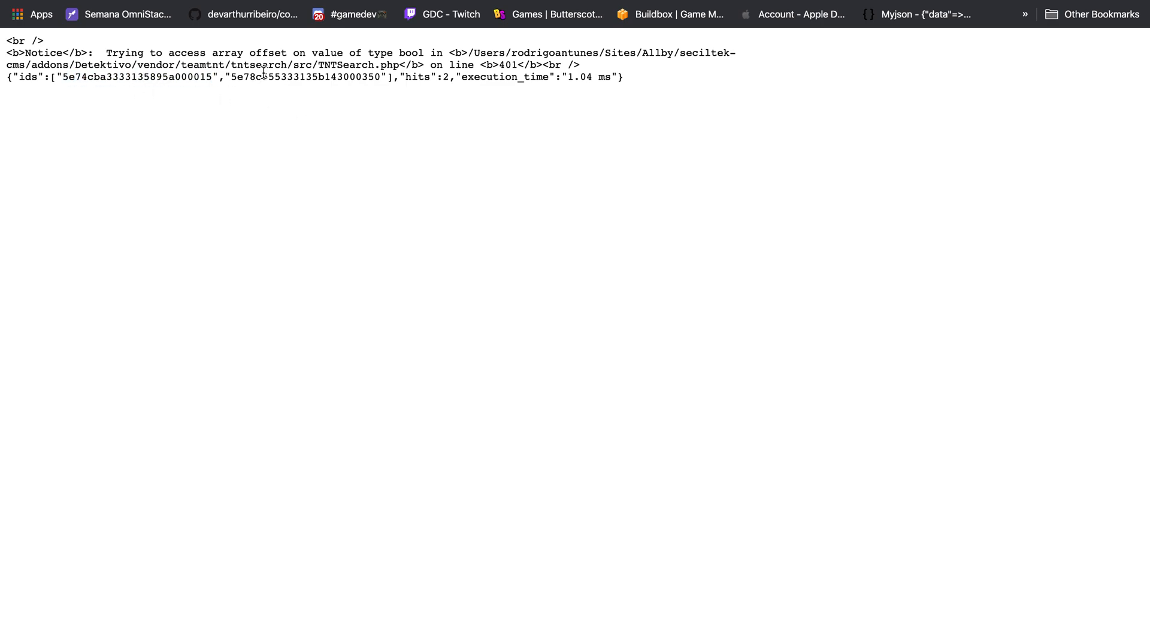
# Inspect the search API JSON response returning the single hit id 5e78c91d333135b1430000e5
pyautogui.doubleClick(308, 77)
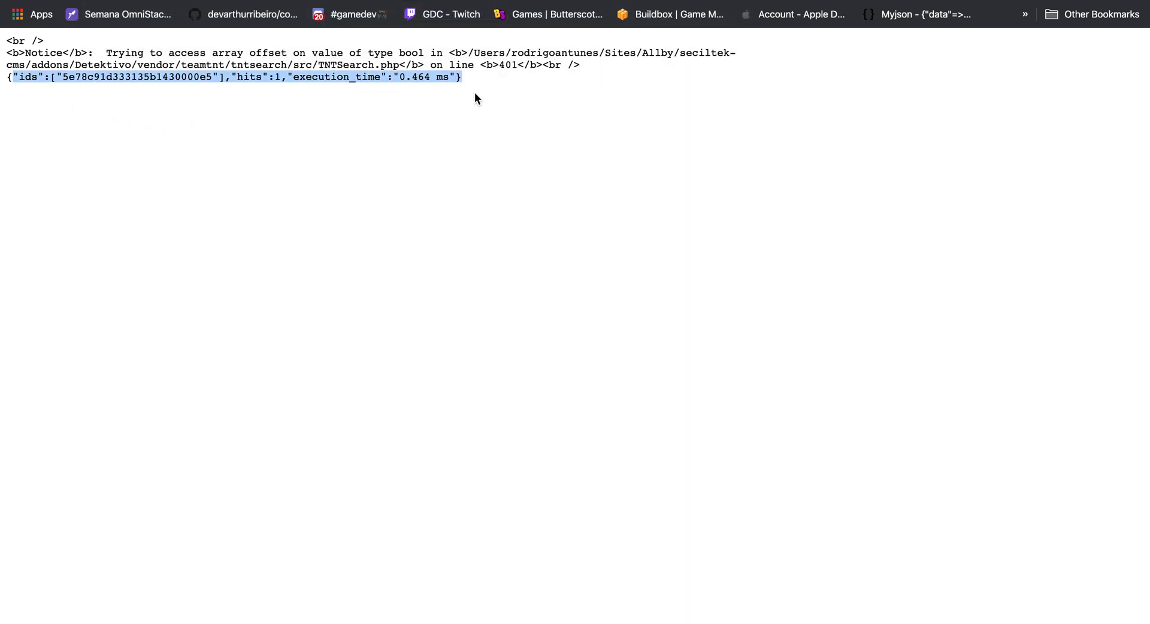
pyautogui.doubleClick(137, 77)
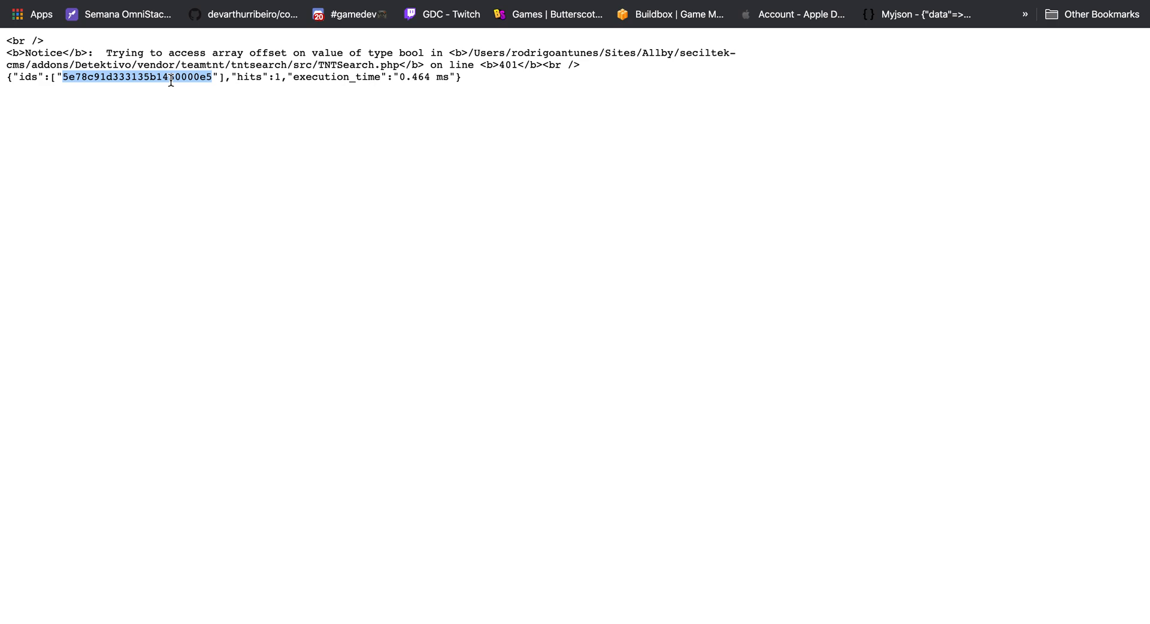
pyautogui.click(354, 121)
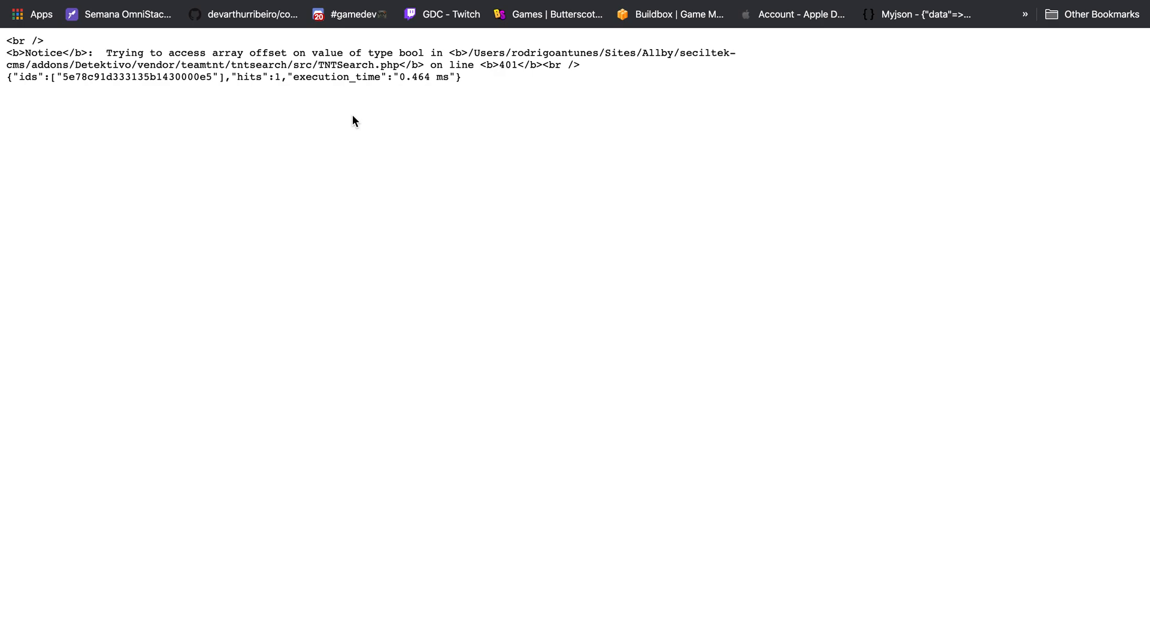
pyautogui.moveTo(445, 213)
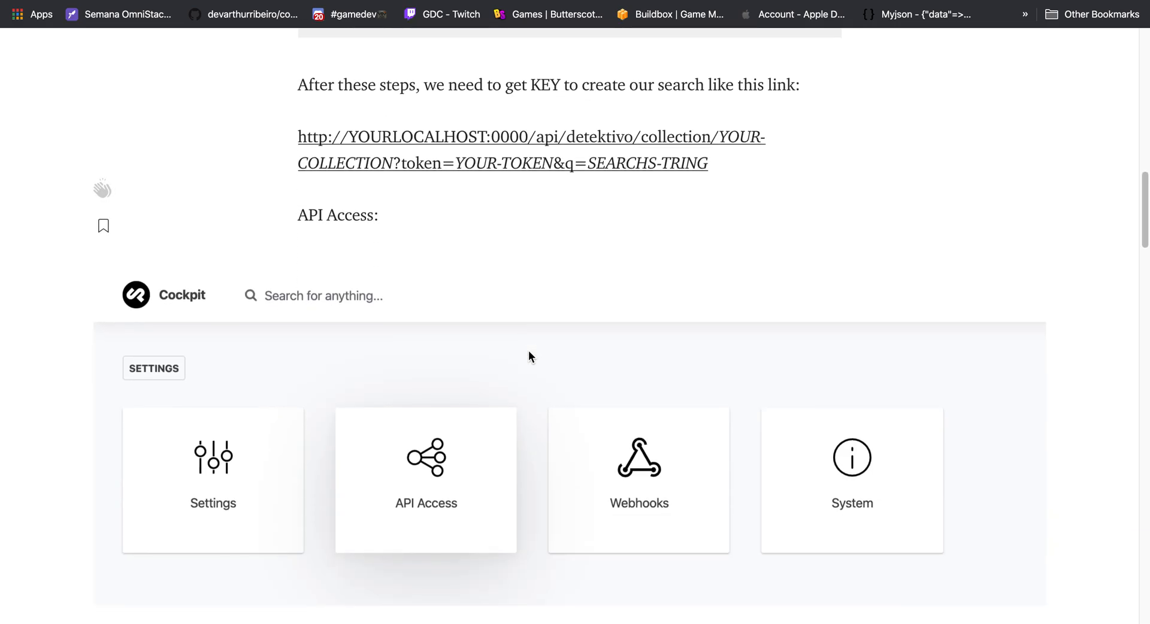
# Scroll the Medium article to its API Access section with the search link template
pyautogui.scroll(-3)
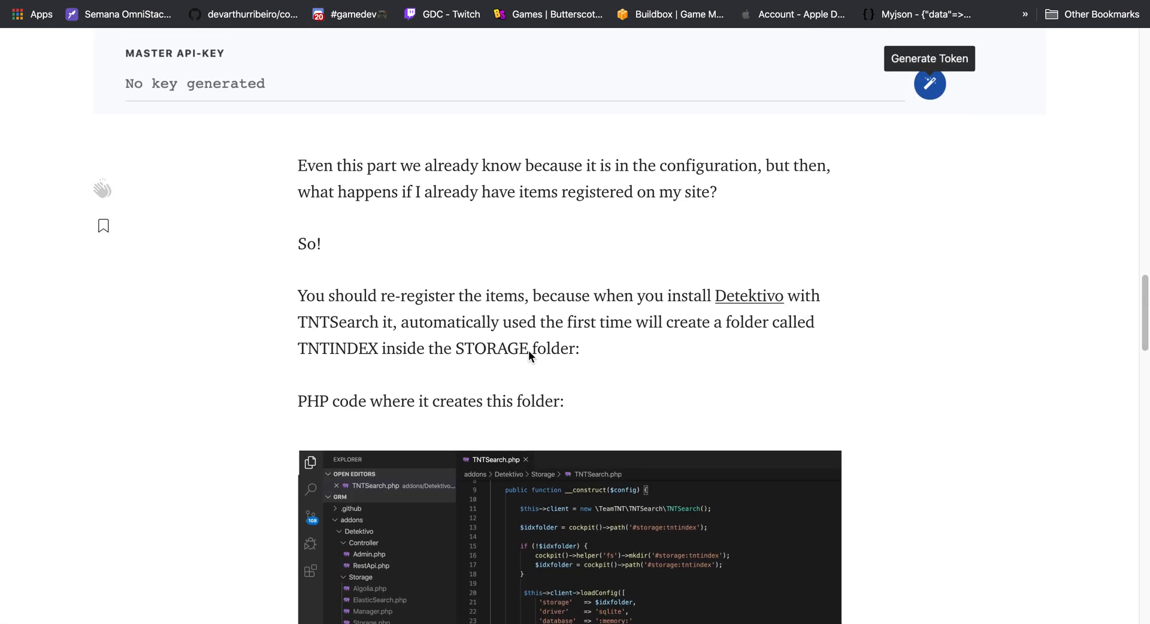
pyautogui.scroll(-3)
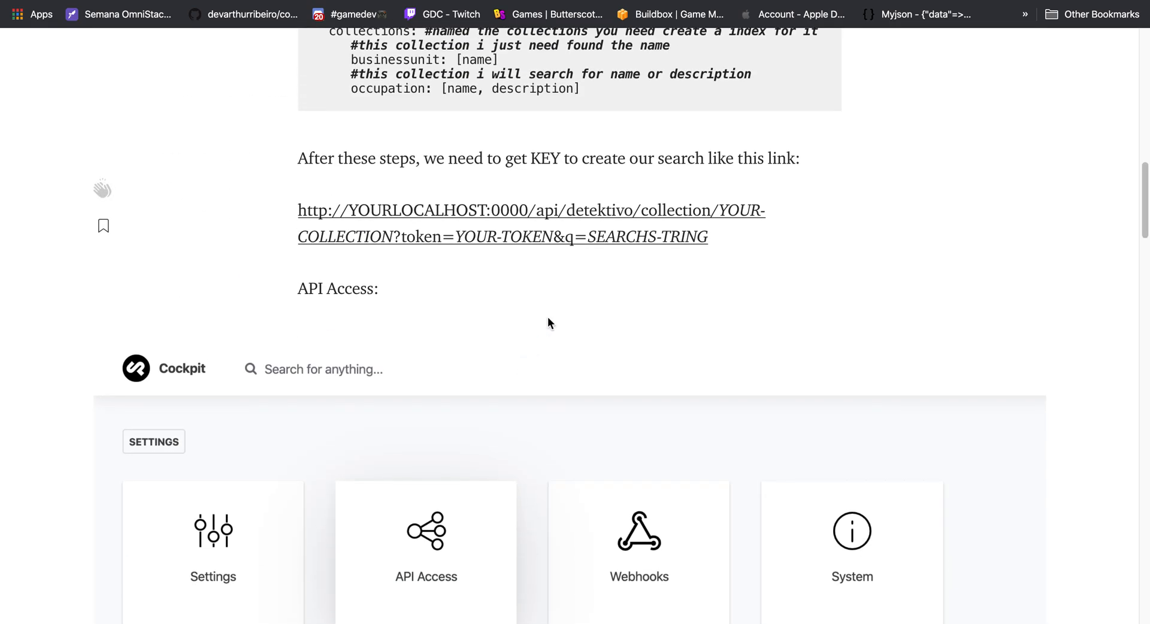